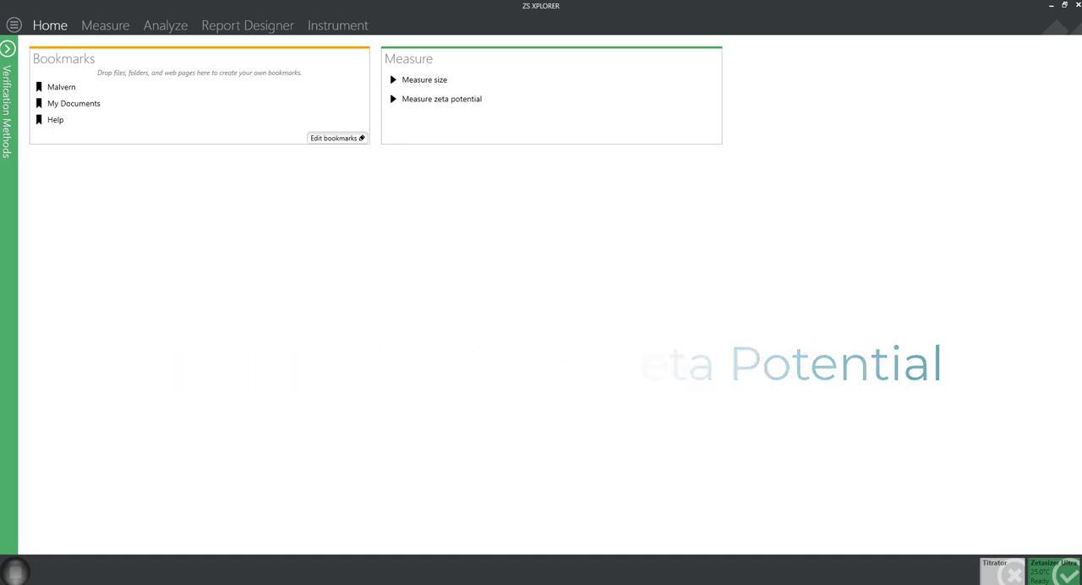
Step: Start a new zeta potential measurement method from the Home tab
left_click(165, 26)
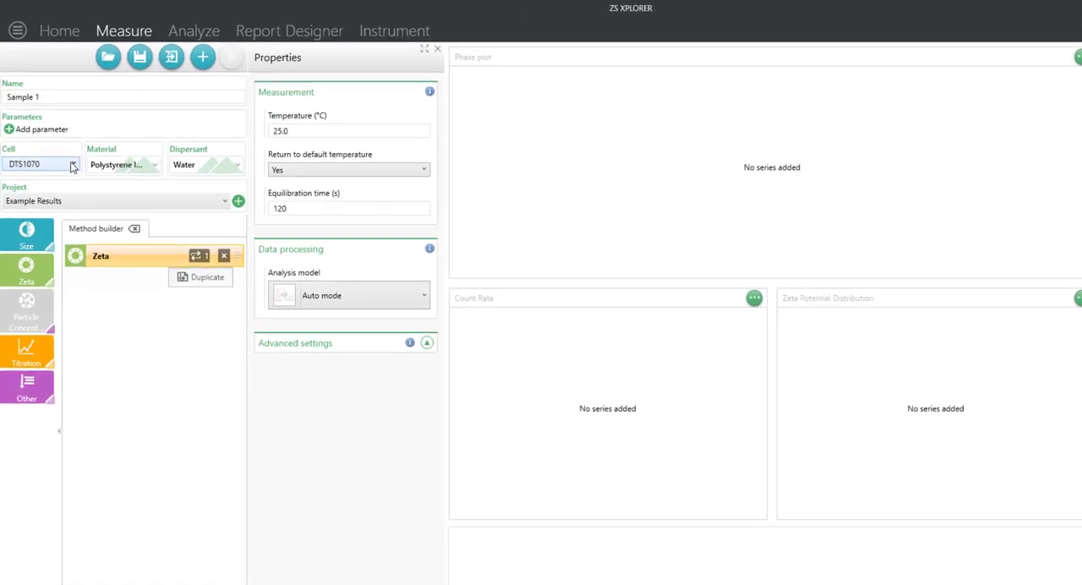
Step: Show the measurement cell choices (DTS1070, ZEN1010, ZEN1002, DTS1080)
left_click(71, 164)
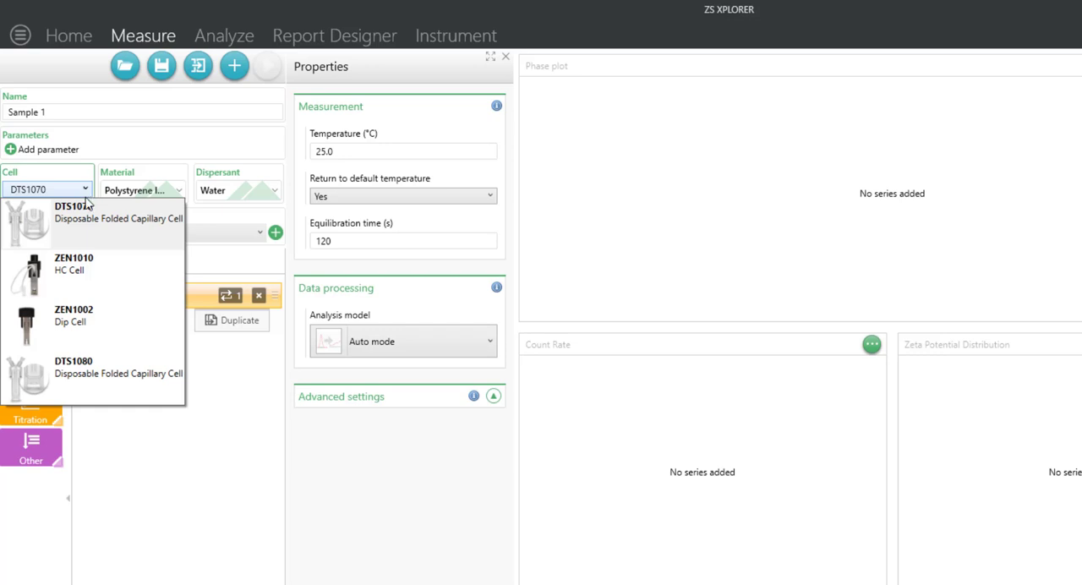
mouse_move(91, 235)
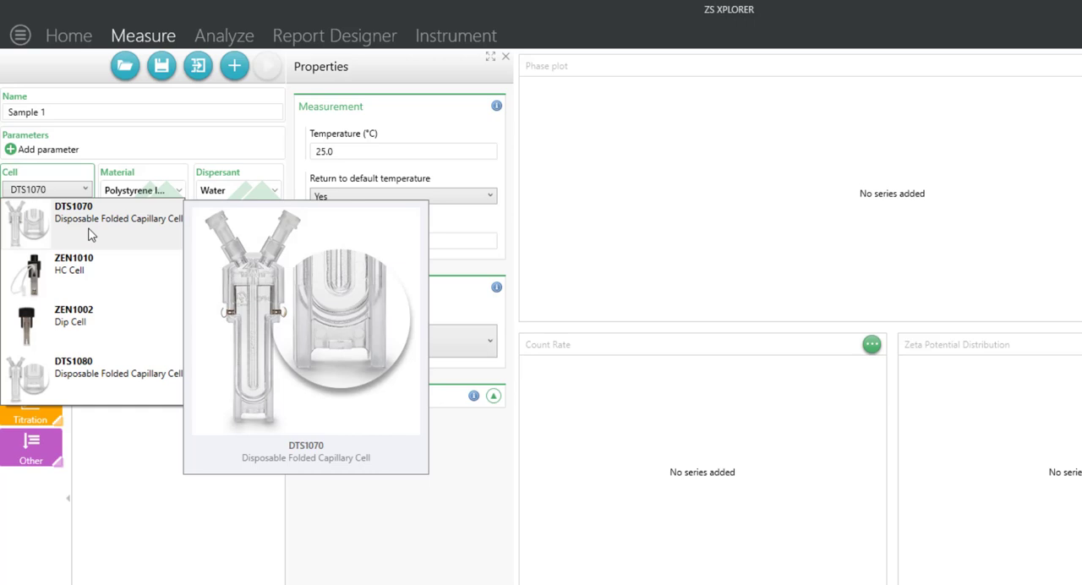
mouse_move(88, 217)
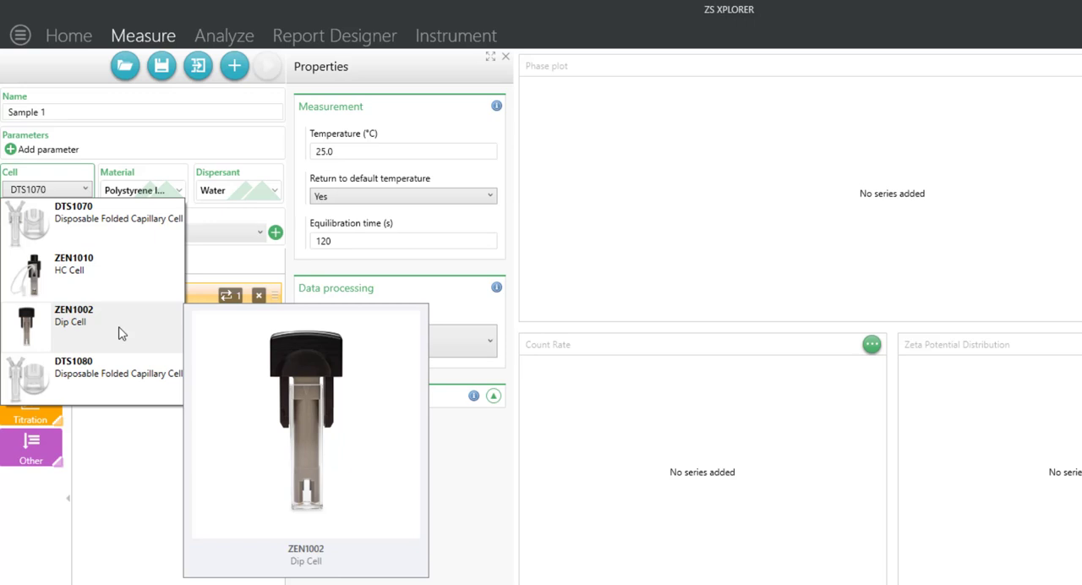
mouse_move(81, 304)
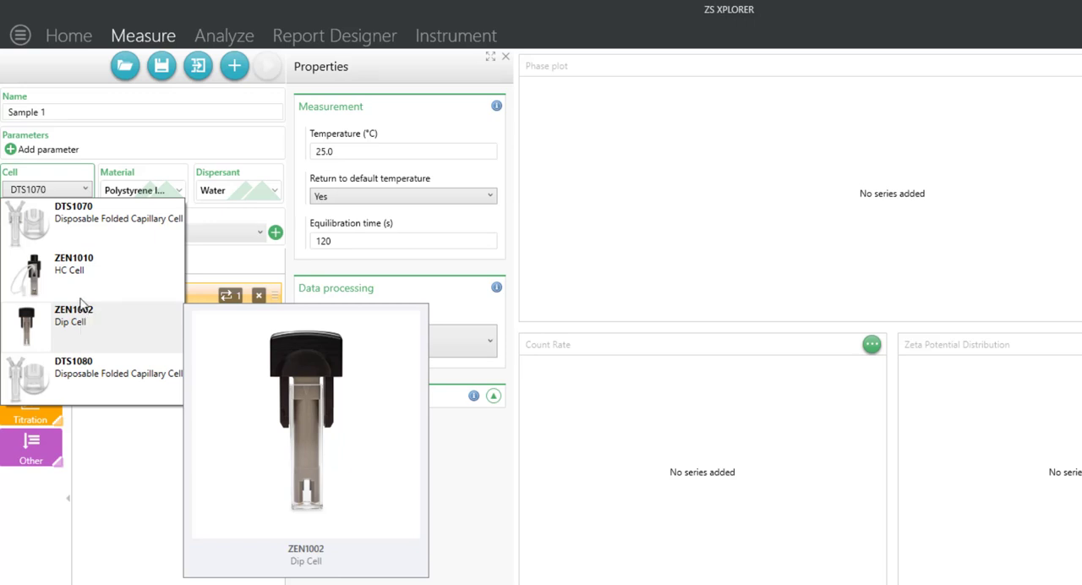
mouse_move(82, 270)
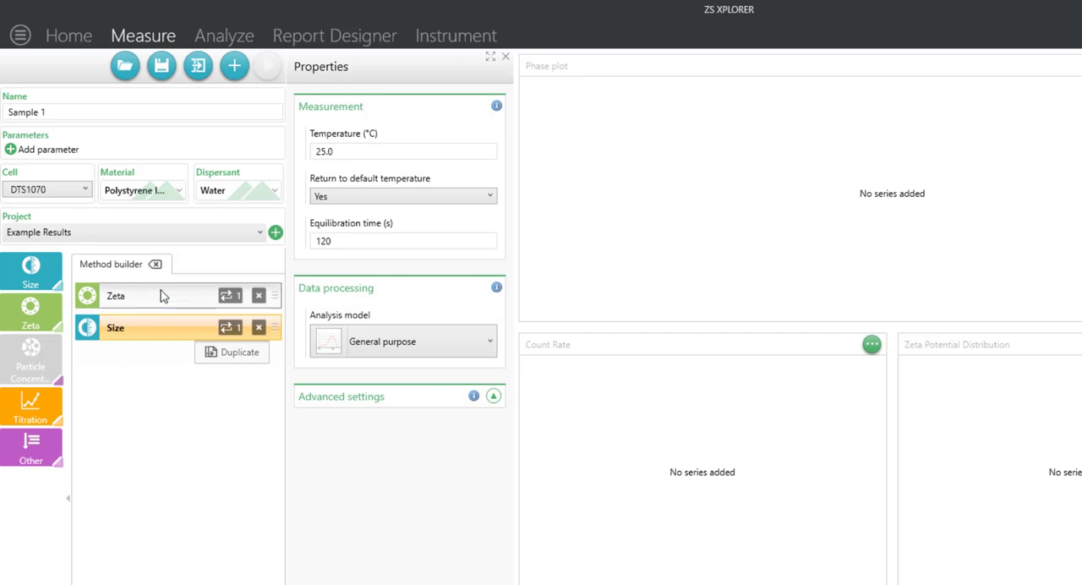
Step: Show the Zeta step's properties with Auto mode analysis at 25 °C
left_click(115, 294)
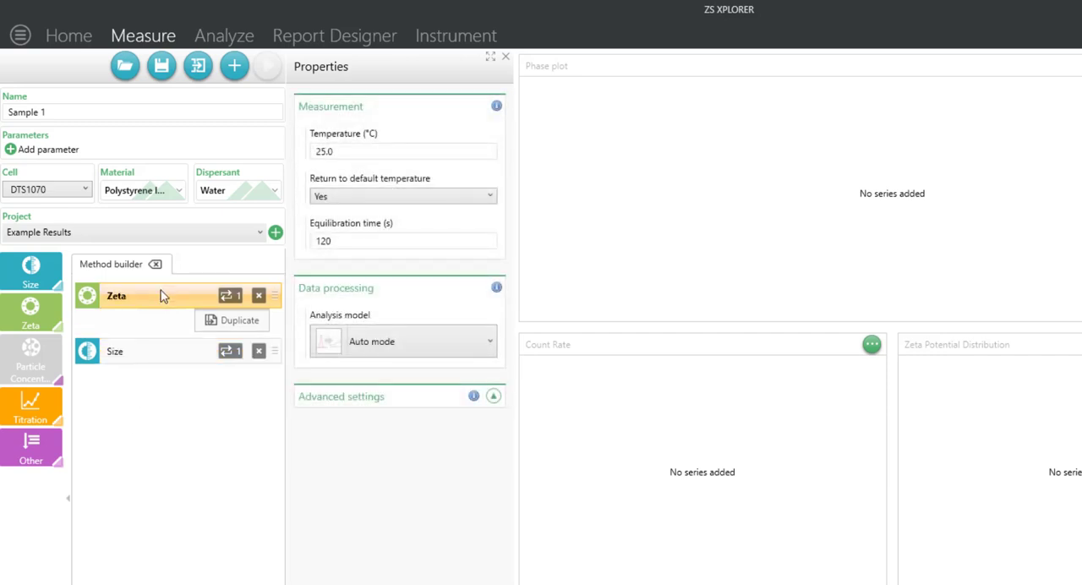
mouse_move(487, 328)
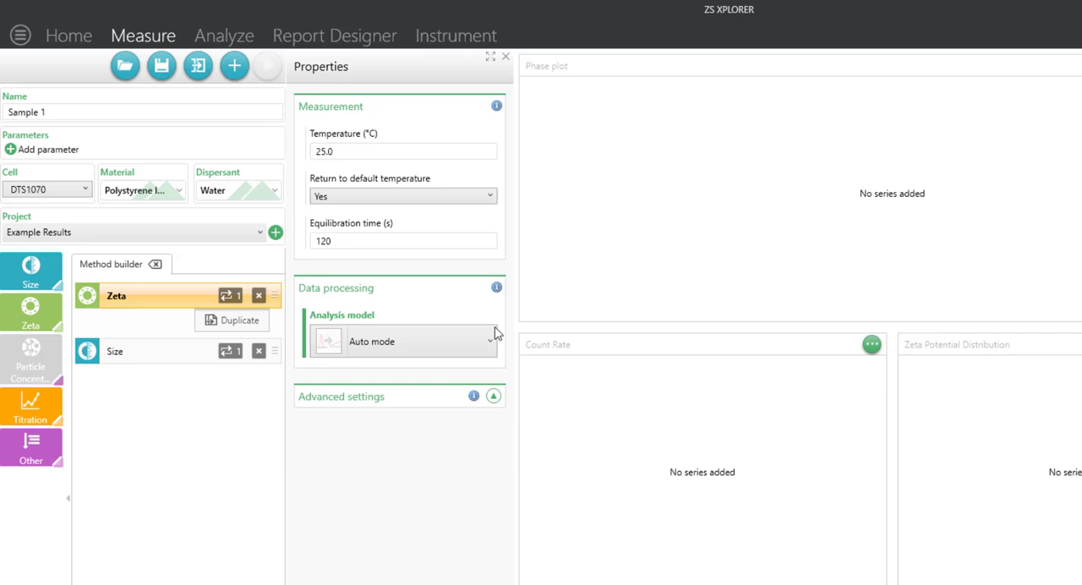
Step: Review the analysis model options and keep Auto mode for the Zeta step
left_click(487, 341)
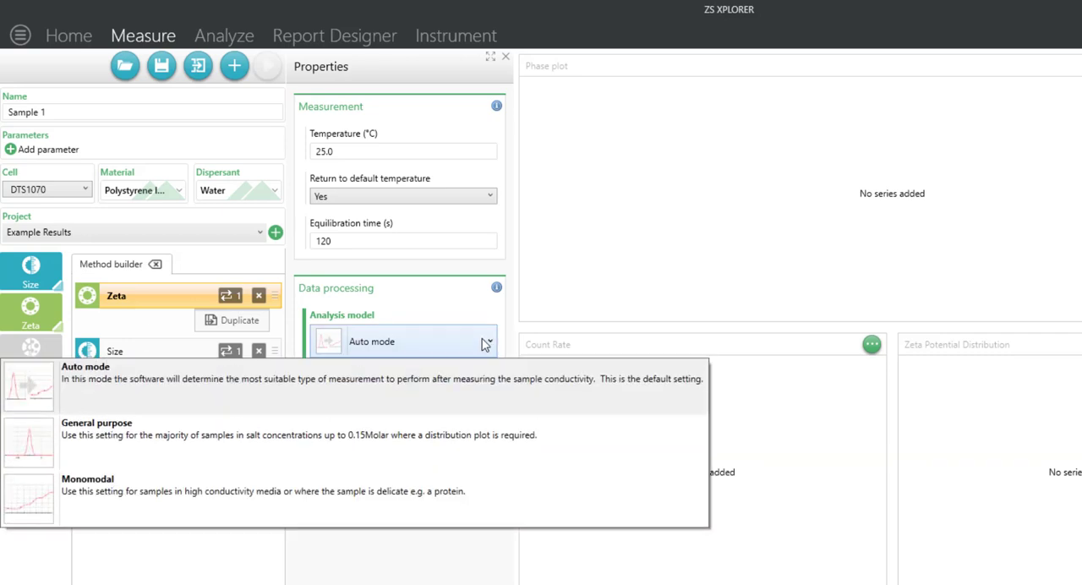
mouse_move(296, 428)
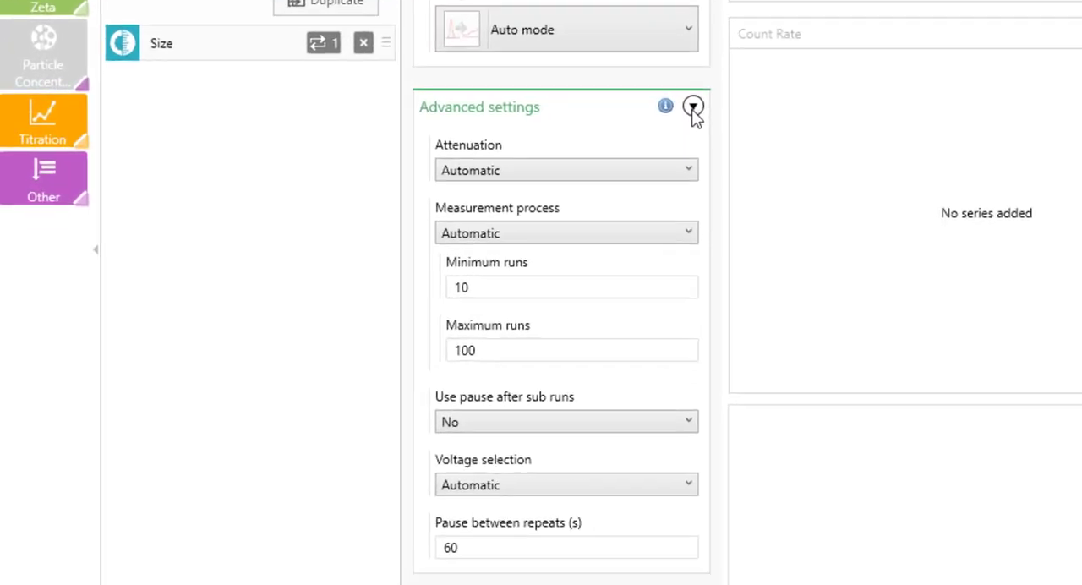
Step: Set the Zeta method's maximum runs to 20 in Advanced settings
scroll("down", 3)
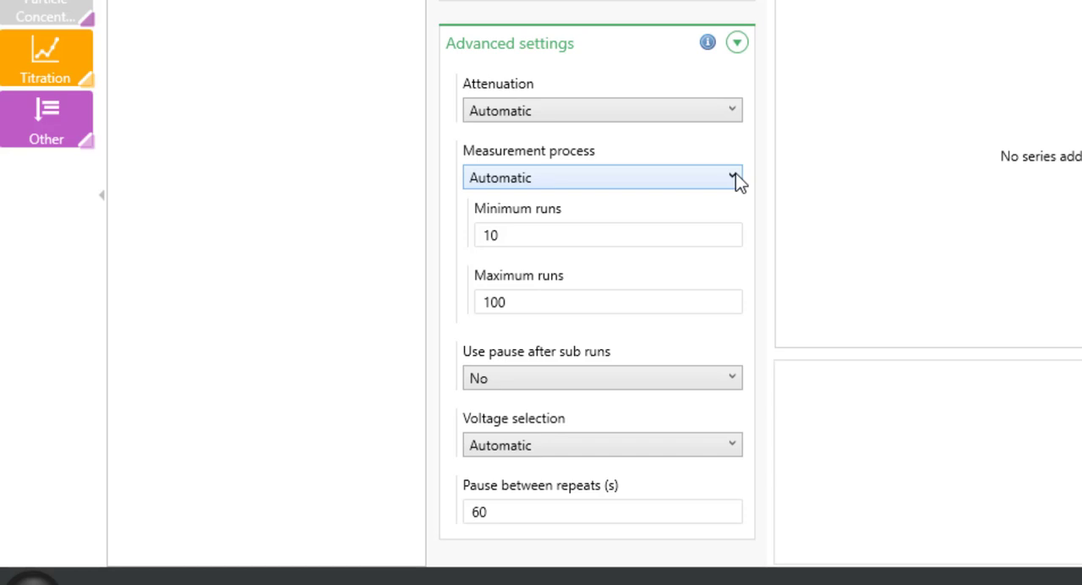
left_click(607, 301)
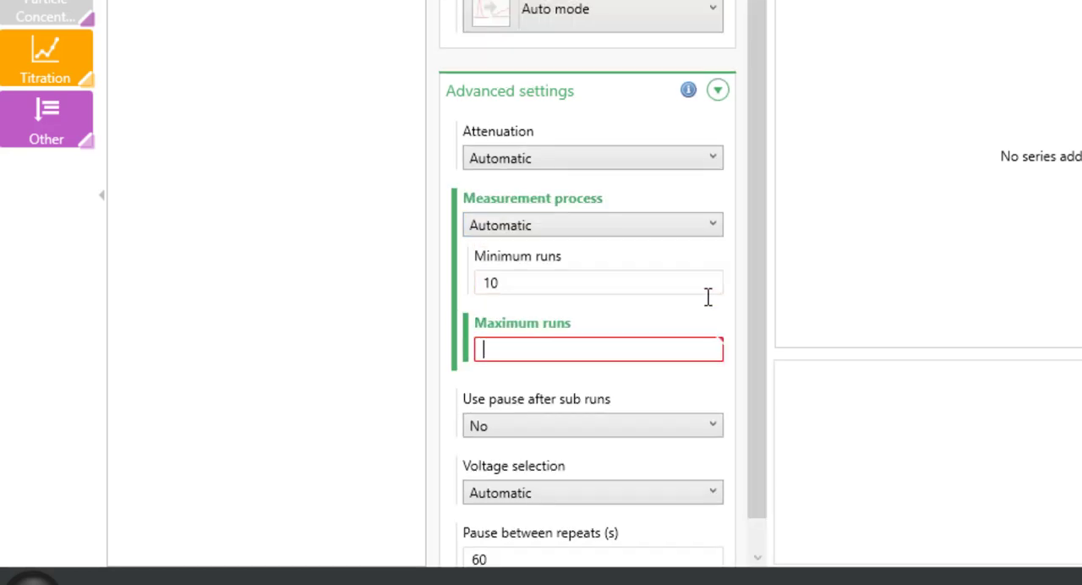
type("20")
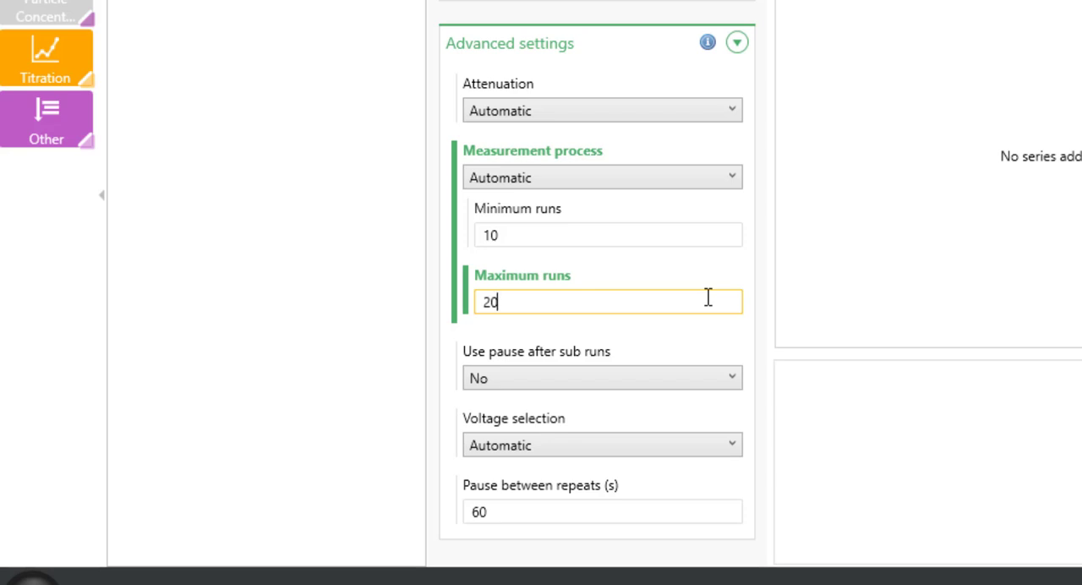
left_click(602, 511)
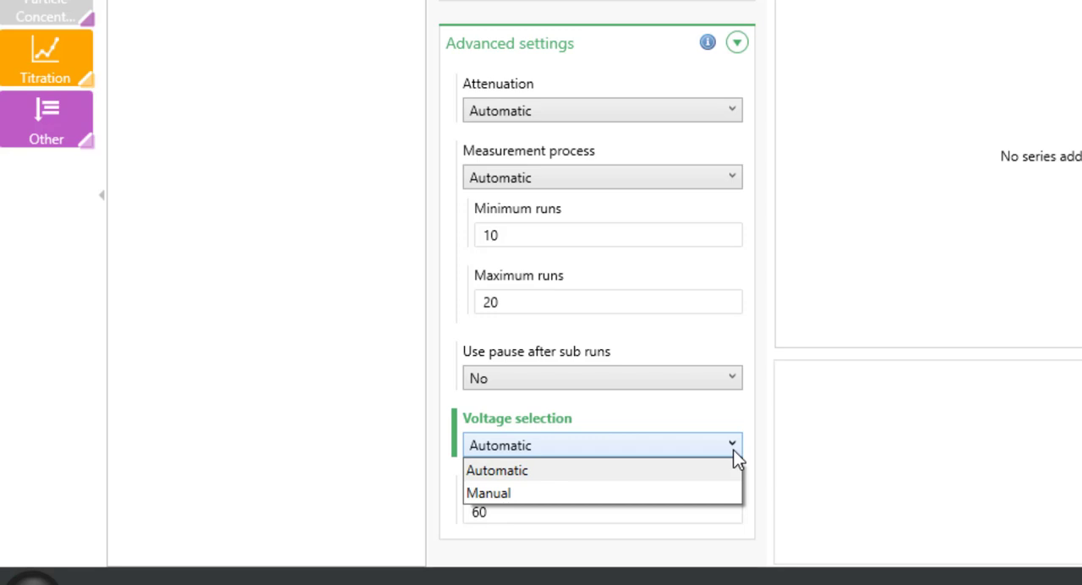
Step: Set voltage selection to Manual with a voltage of 150 V
left_click(488, 494)
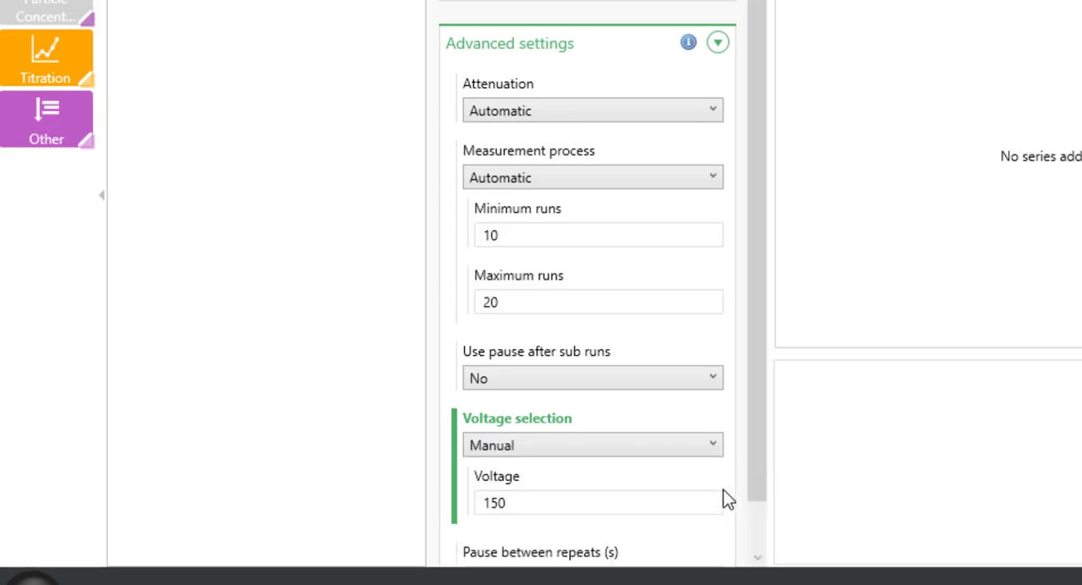
left_click(599, 502)
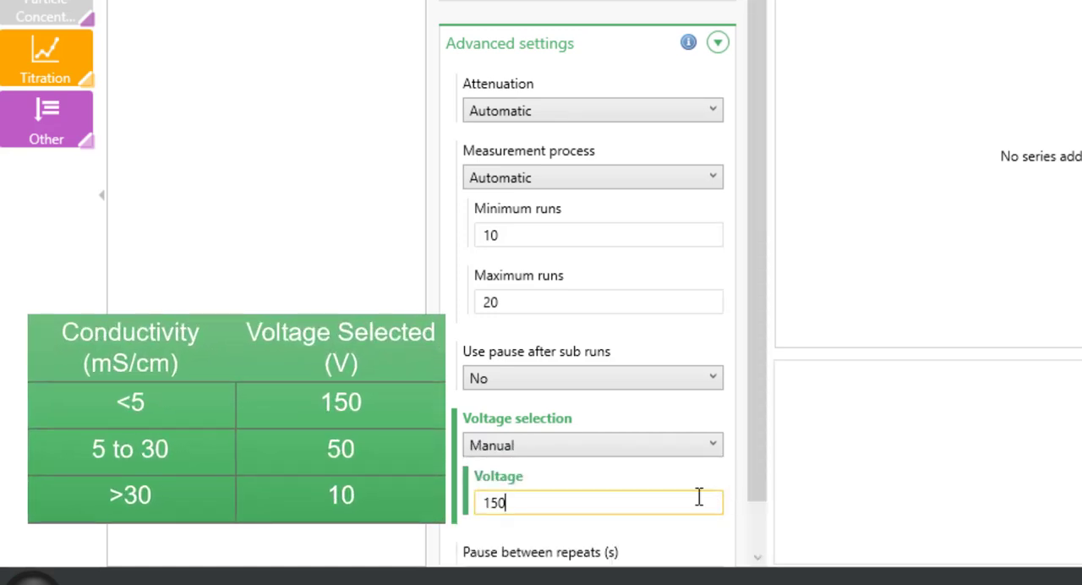